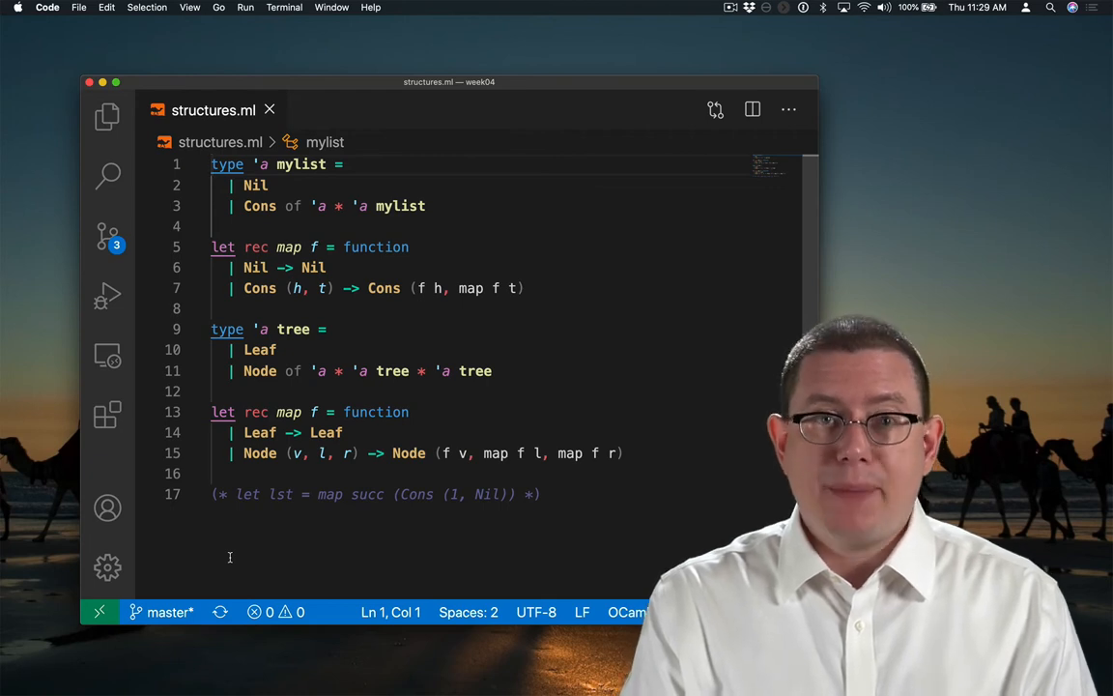
- Place the insertion point at the start of structures.ml to add a blank first line
left_click(240, 495)
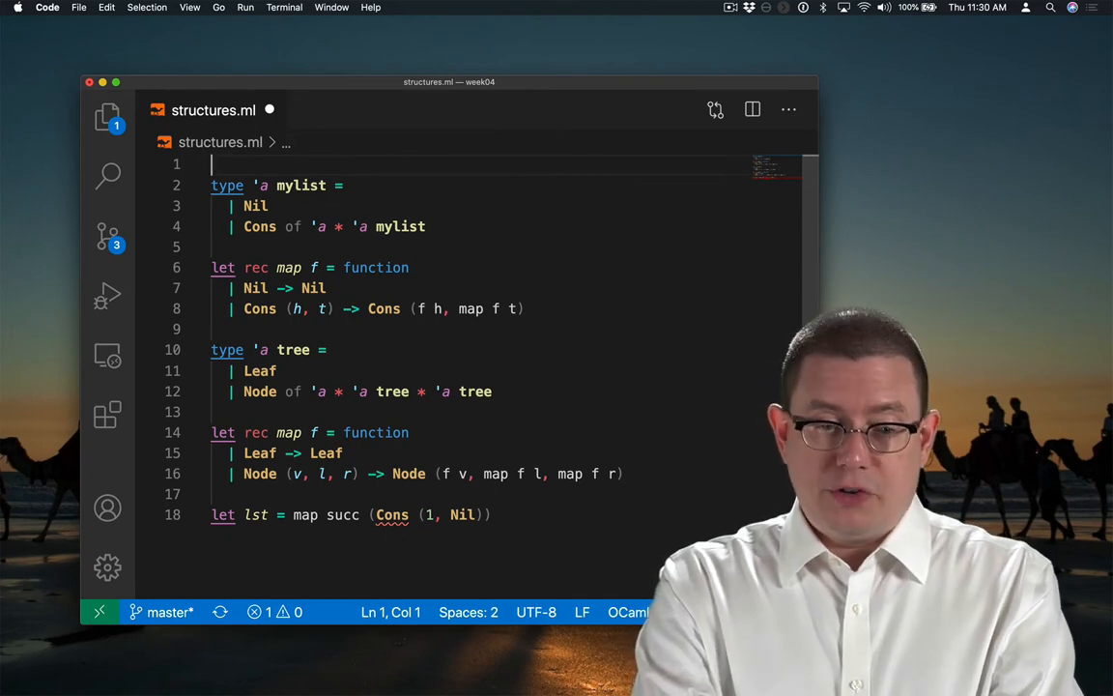
- Wrap the mylist type and its map in 'module MyList = struct ... end'
type("module")
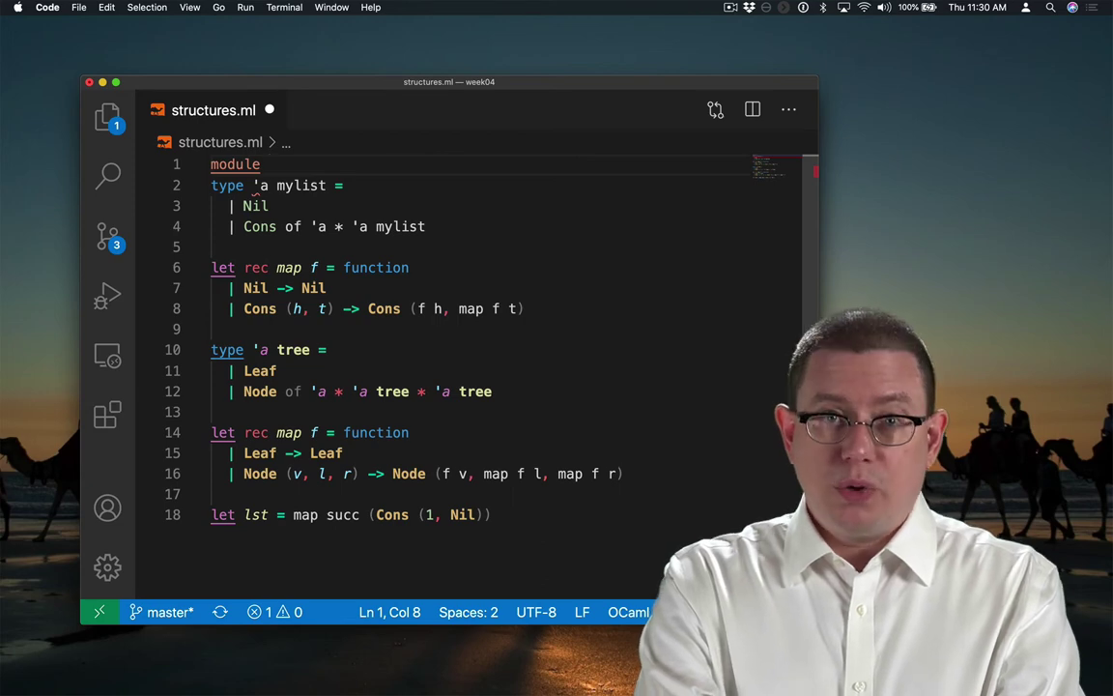
type("My")
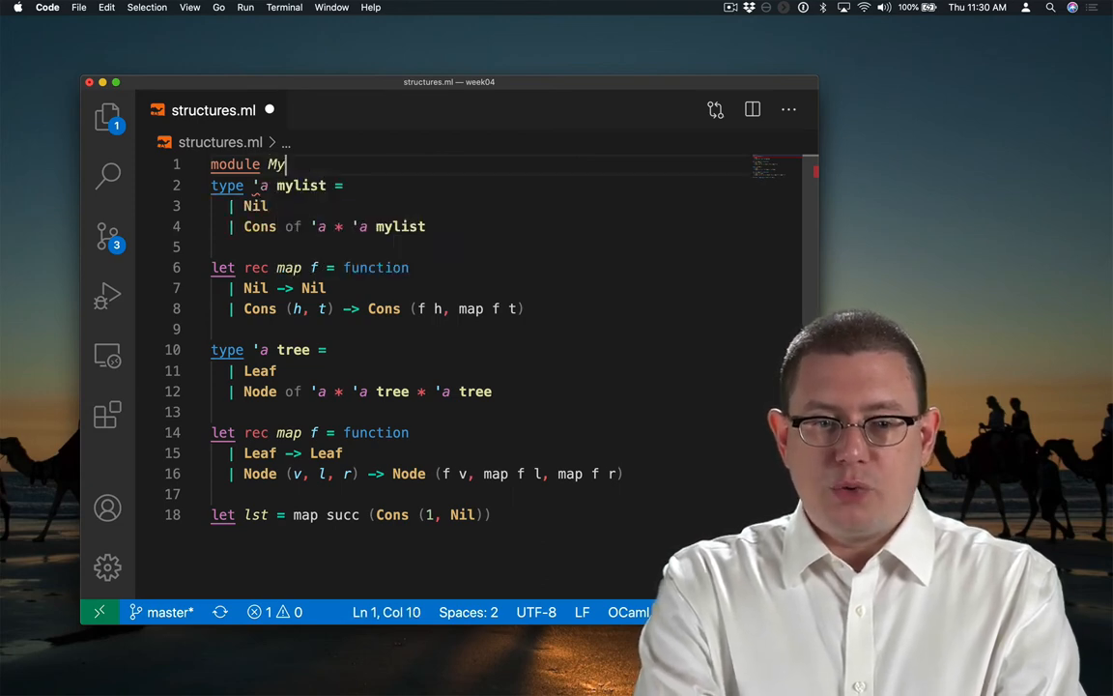
type("List = struct")
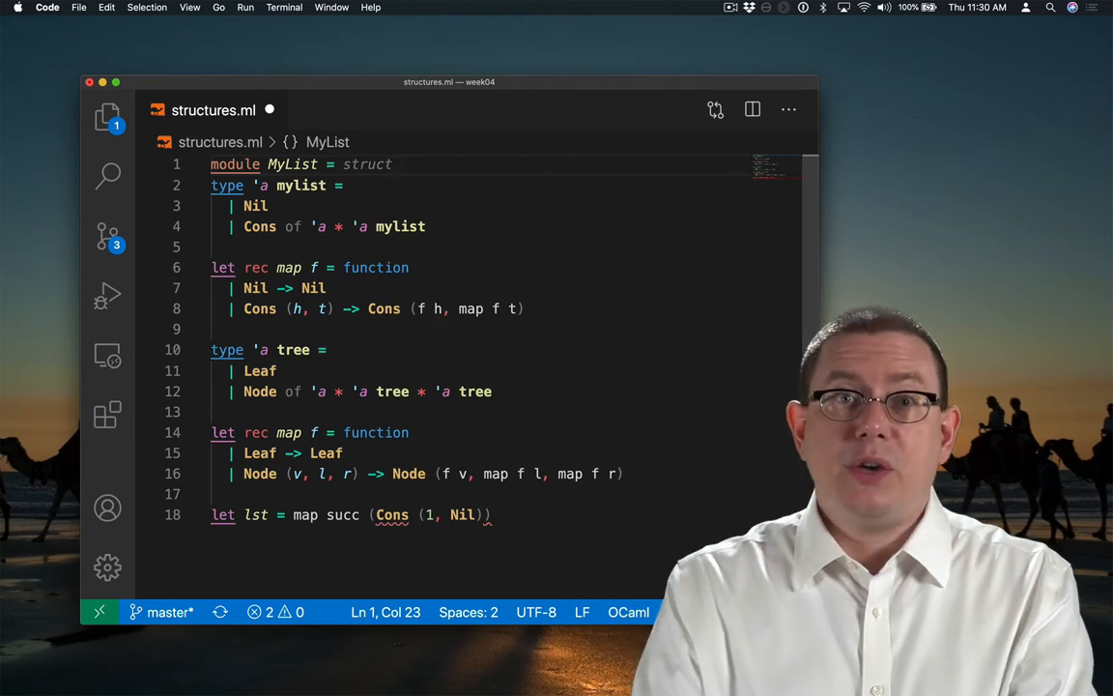
left_click(215, 328)
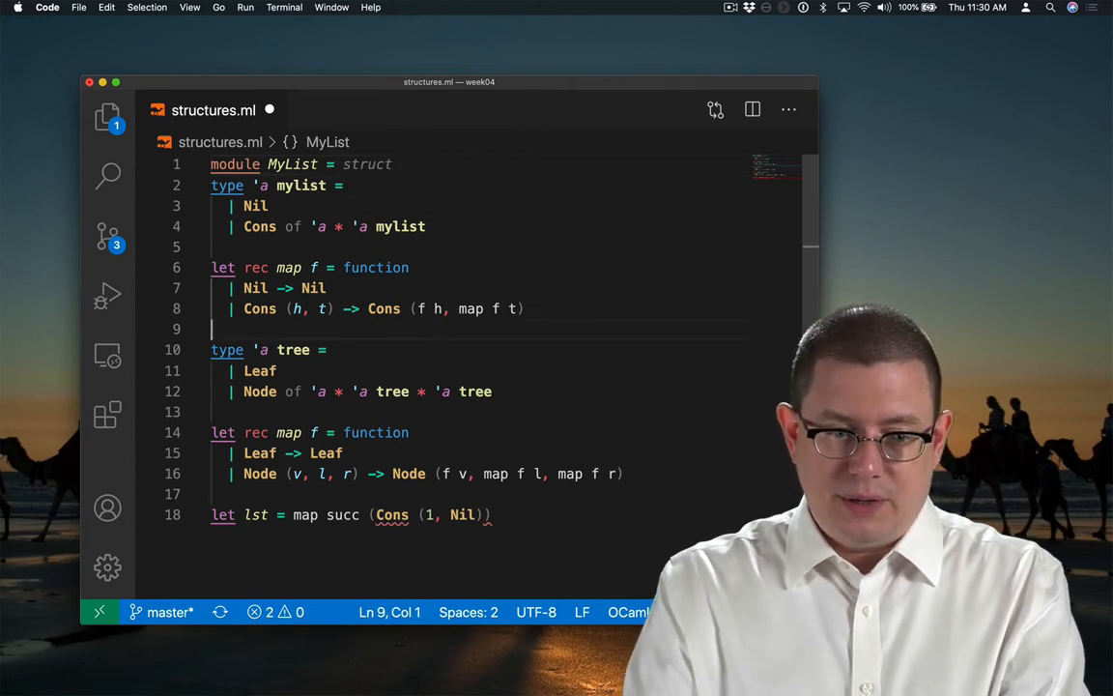
type("end")
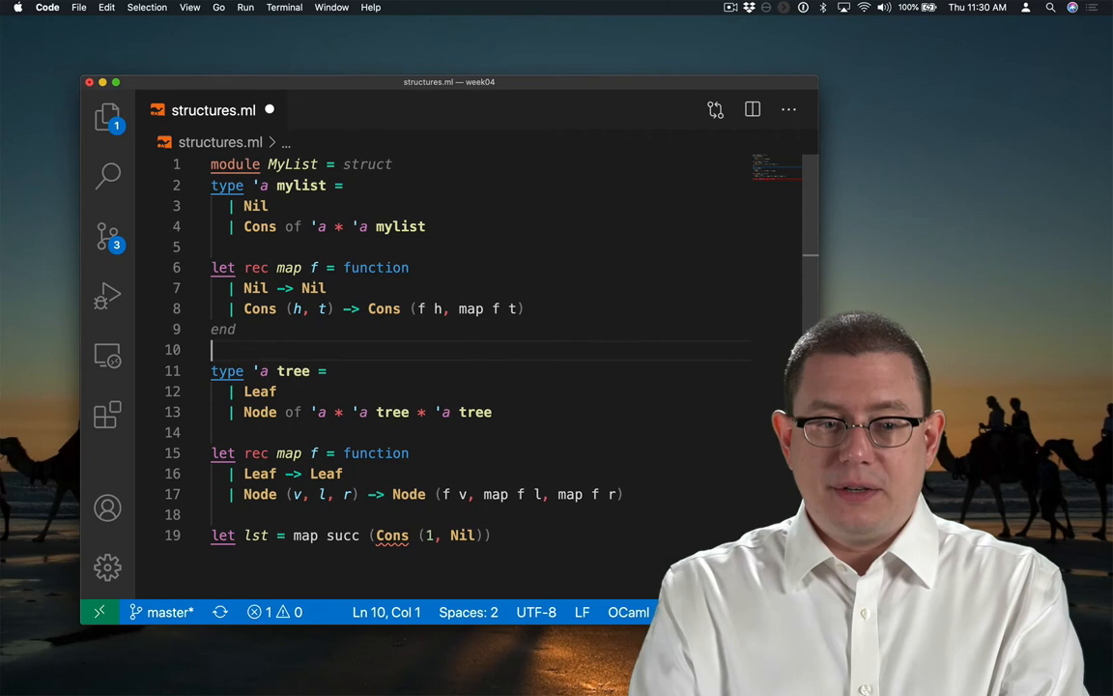
- Begin the Tree module with 'module Tree = struct' above the tree type
type("module")
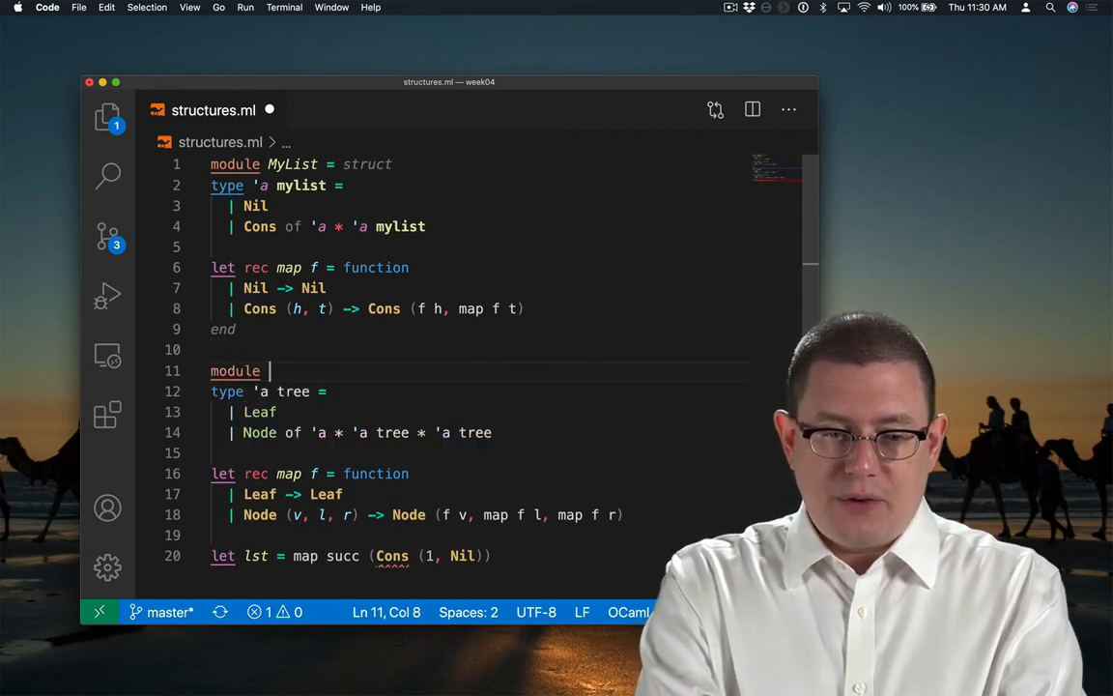
type("Tree")
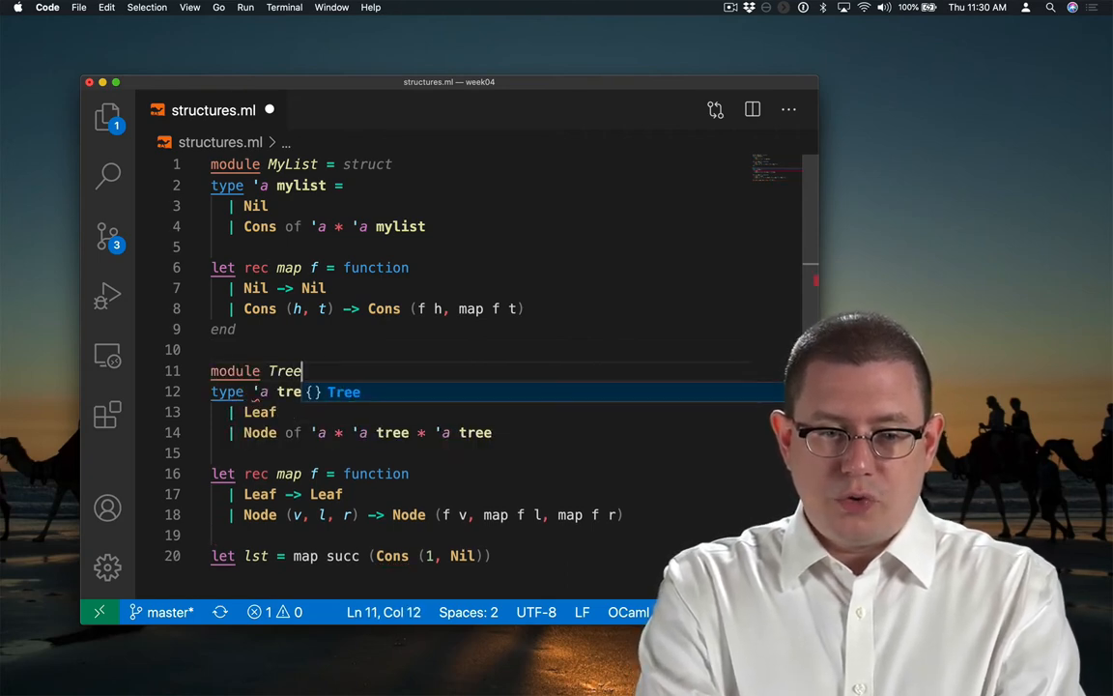
type("= struct")
left_click(502, 536)
type("end")
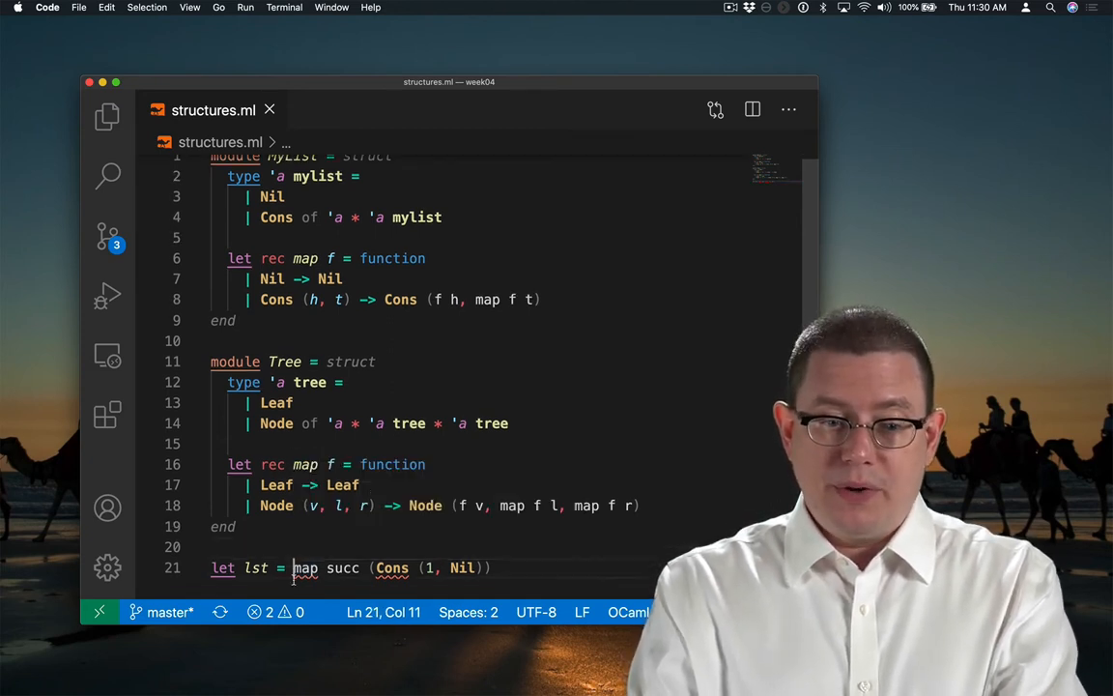
- Prefix the lst example's map so it reads MyList.map succ (Cons (1, Nil))
type("MyL")
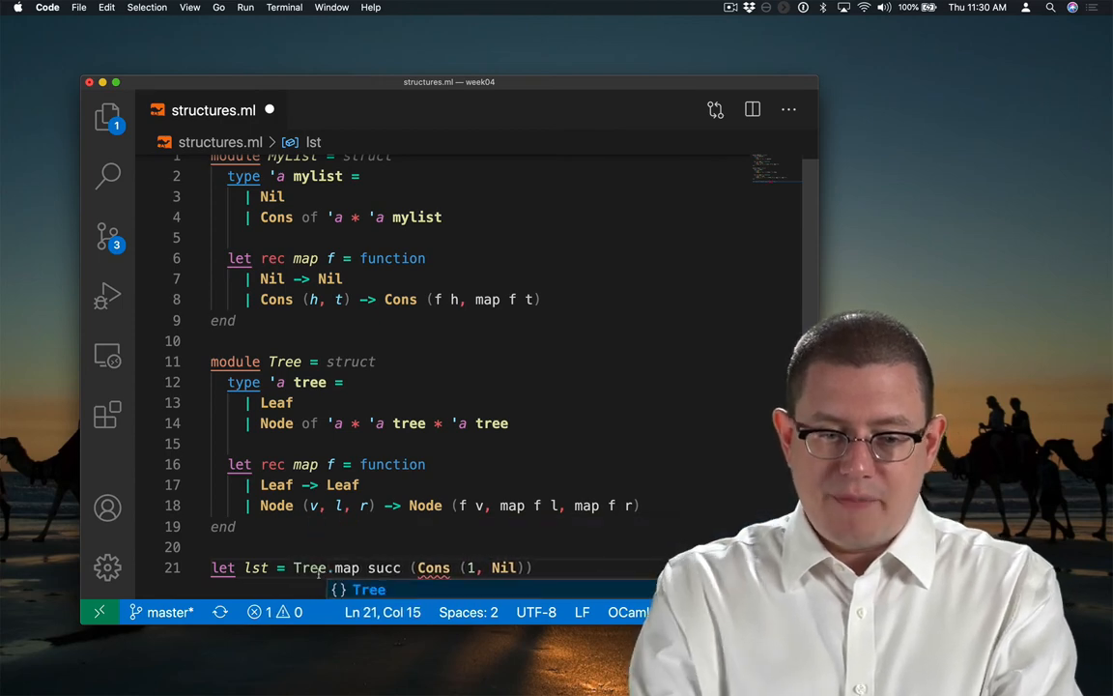
left_click(364, 547)
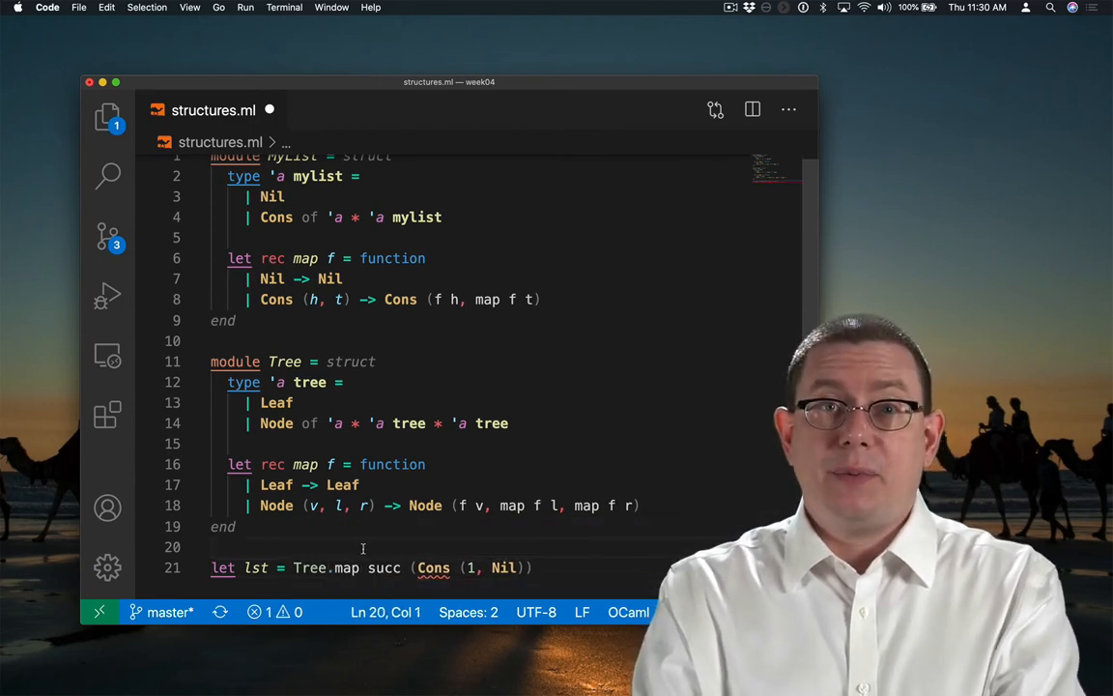
double_click(311, 568)
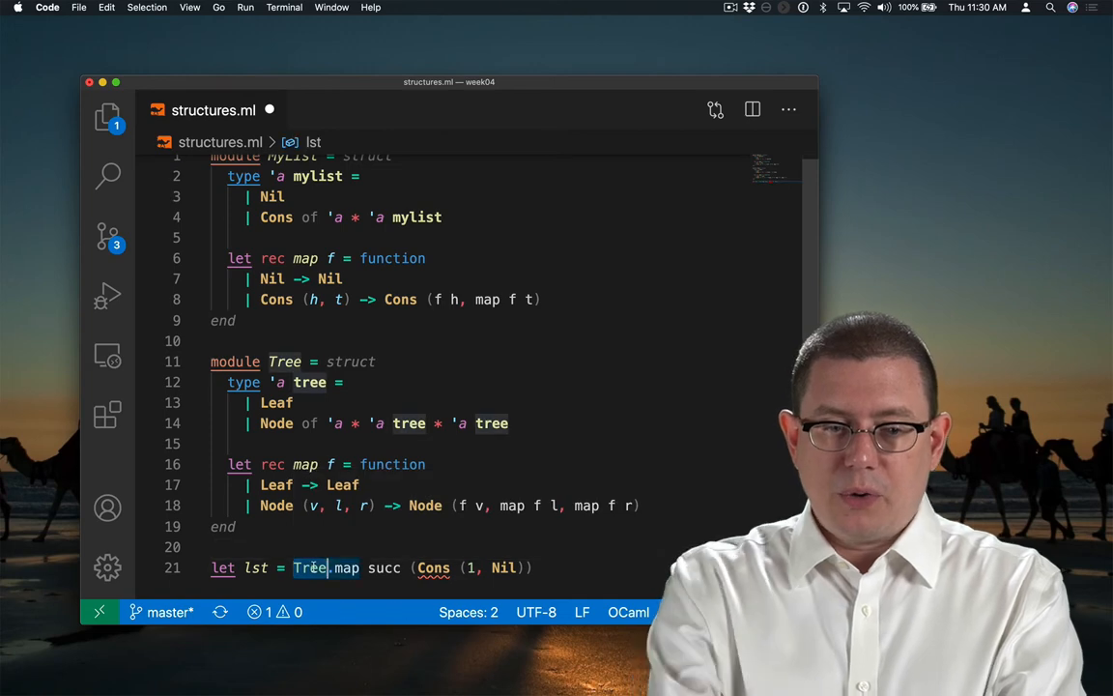
type("MyList")
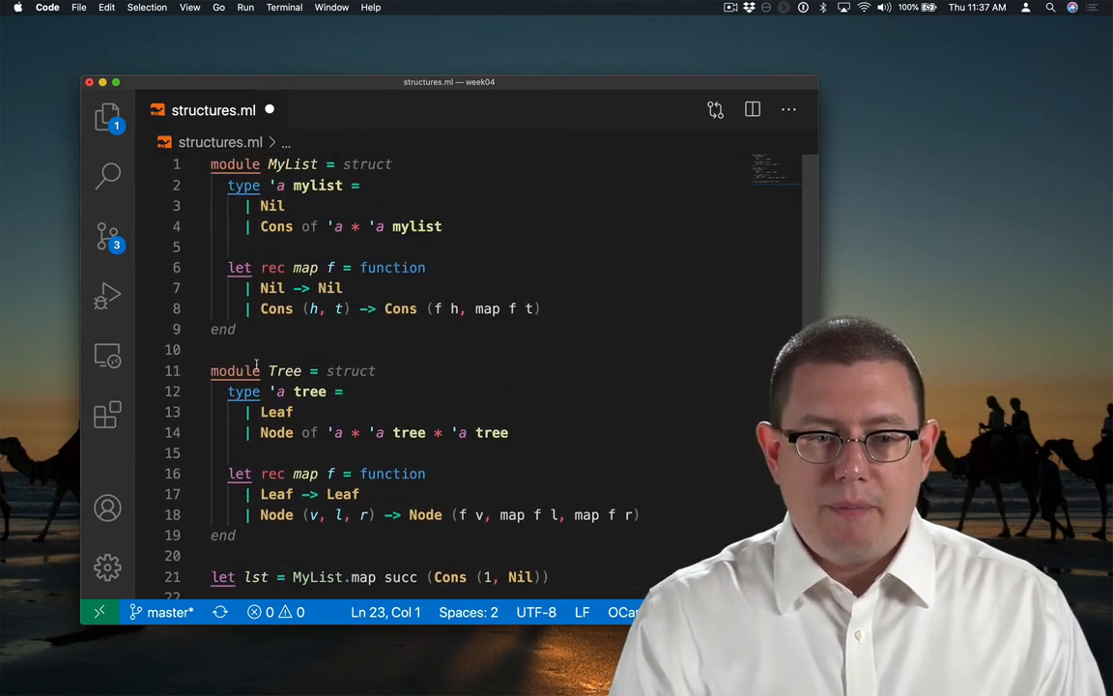
mouse_move(426, 226)
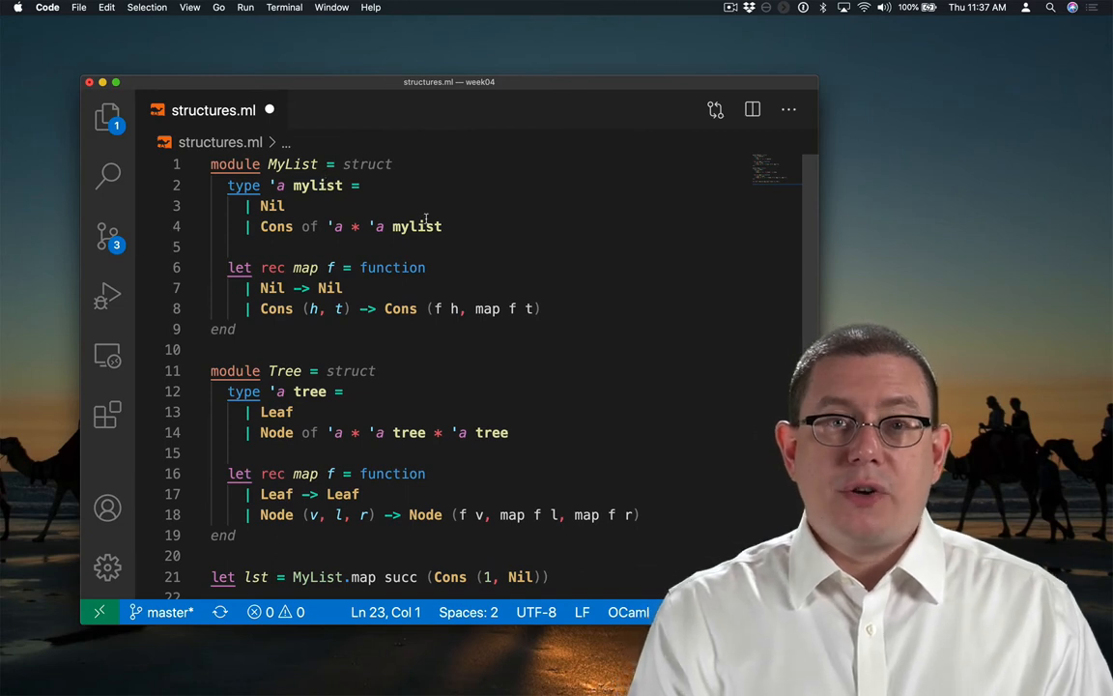
mouse_move(367, 201)
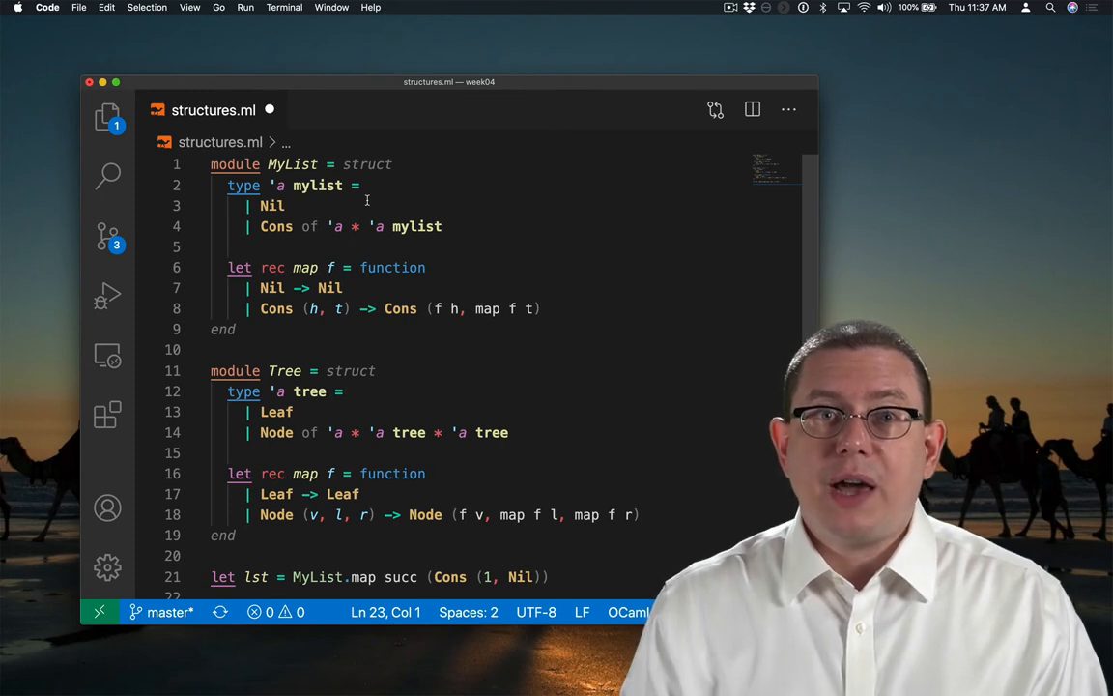
scroll("down", 3)
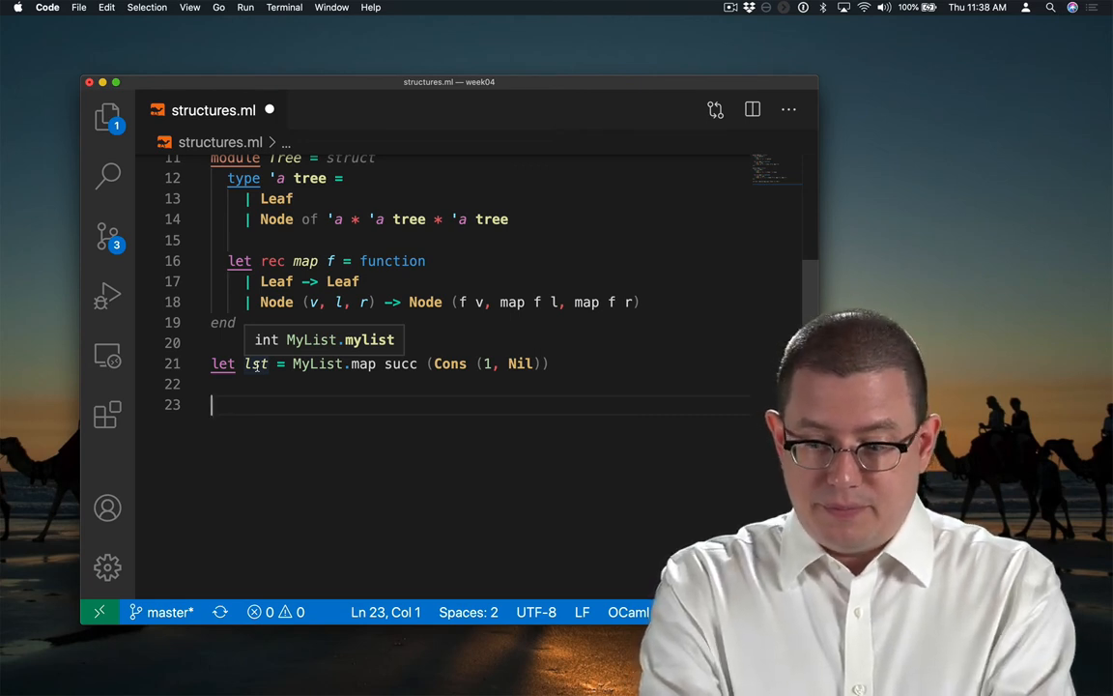
- Define let t = Node (1, Leaf, Leaf) and start its ': int T' type annotation
type("let t :")
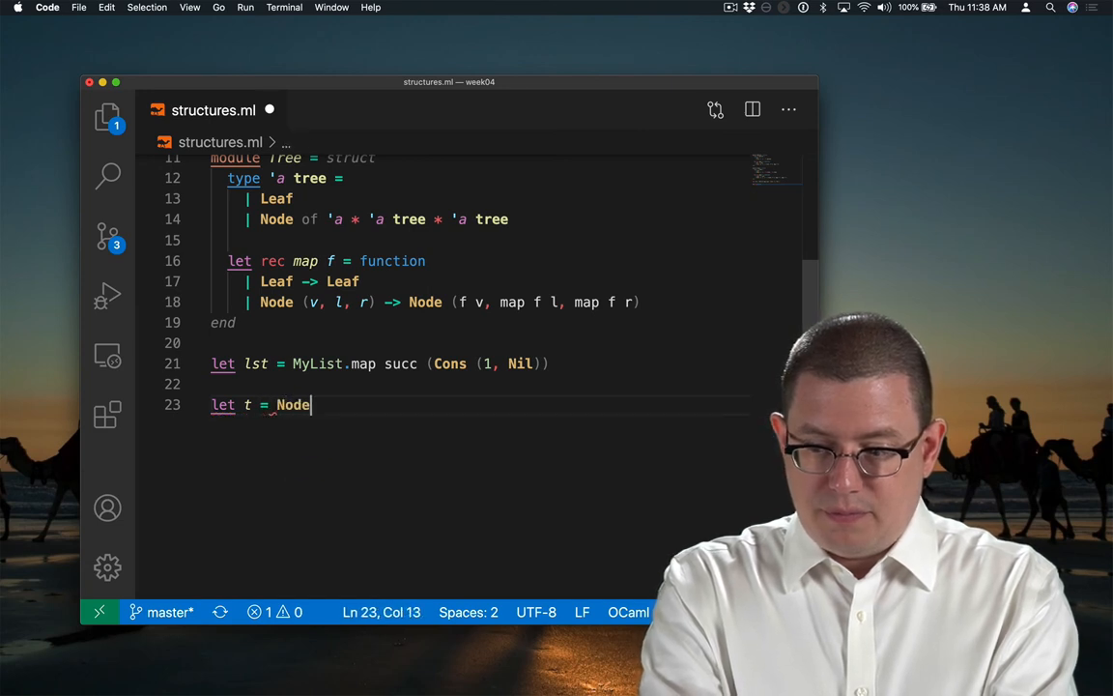
type("(1, Leaf, Leaf")
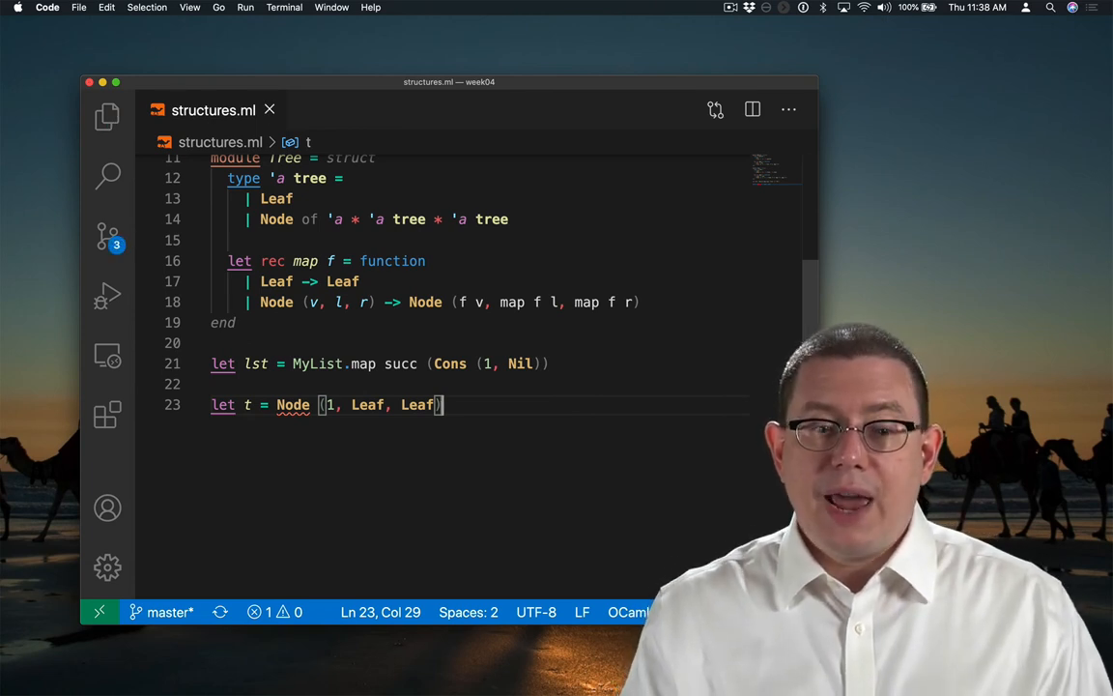
mouse_move(293, 405)
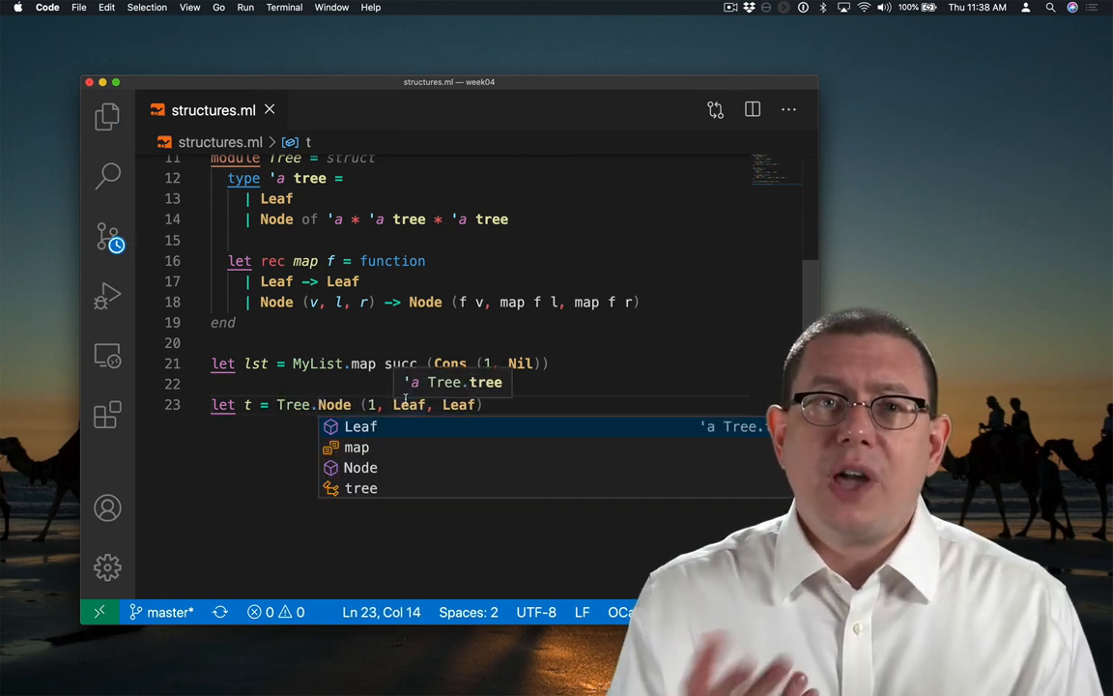
type("Tree")
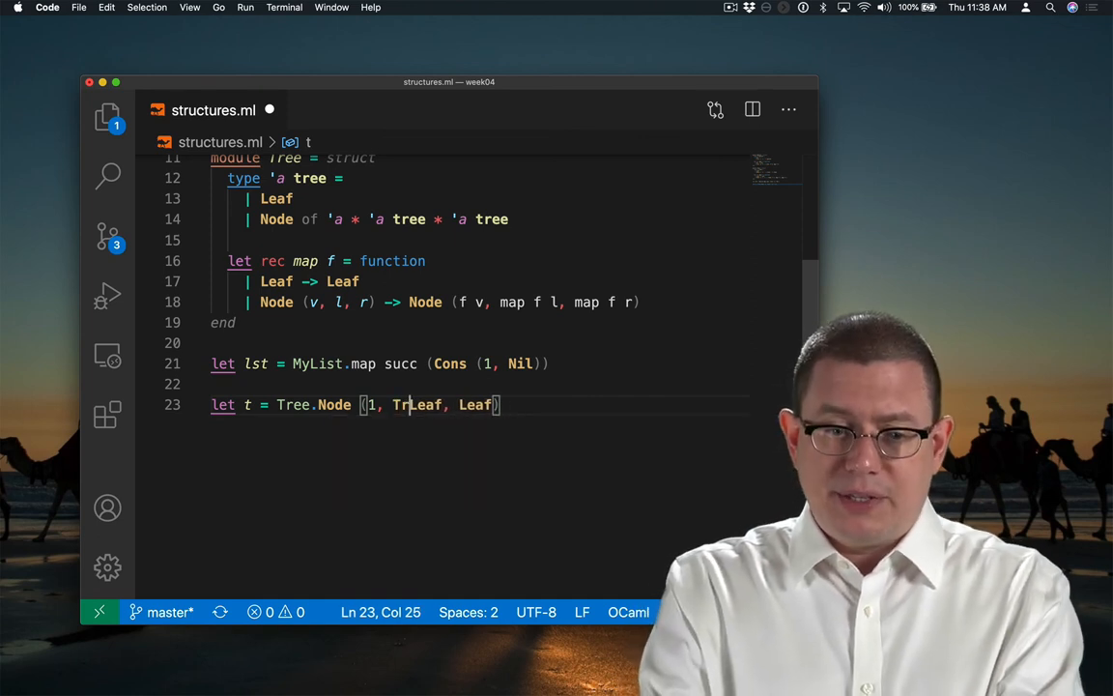
key("Backspace")
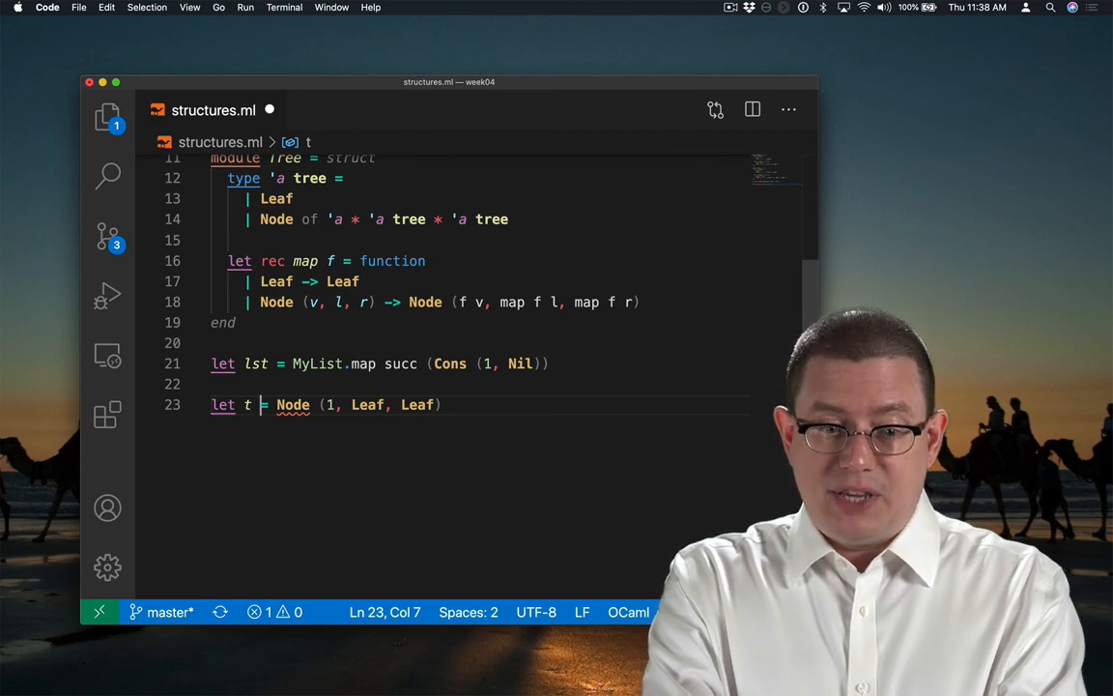
type(": int T")
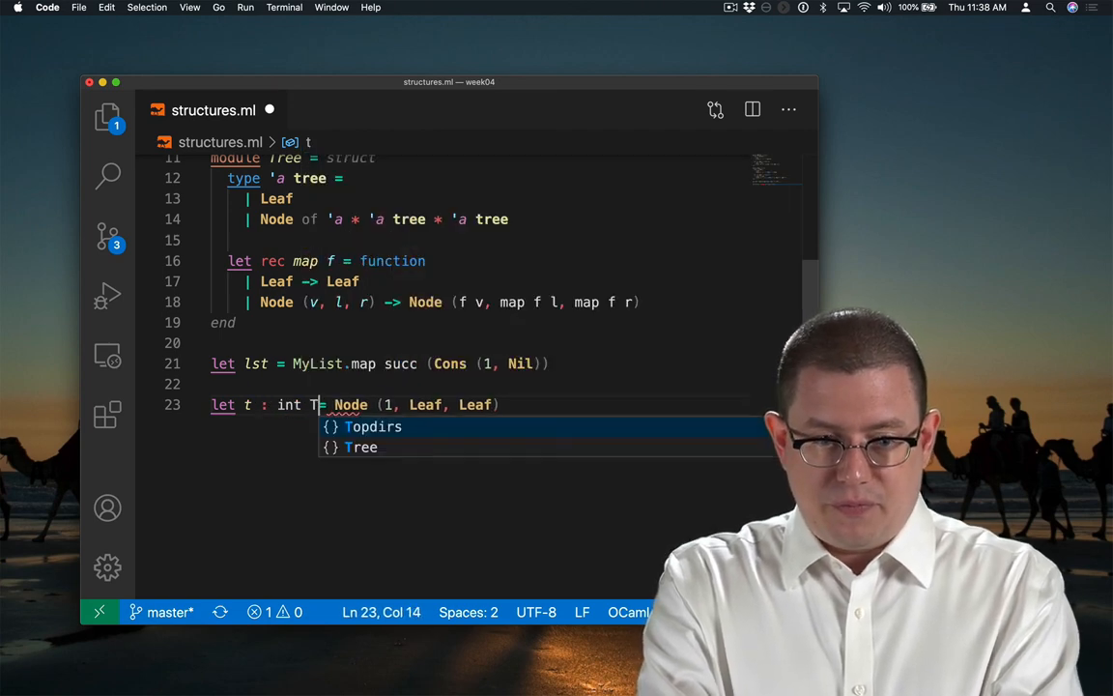